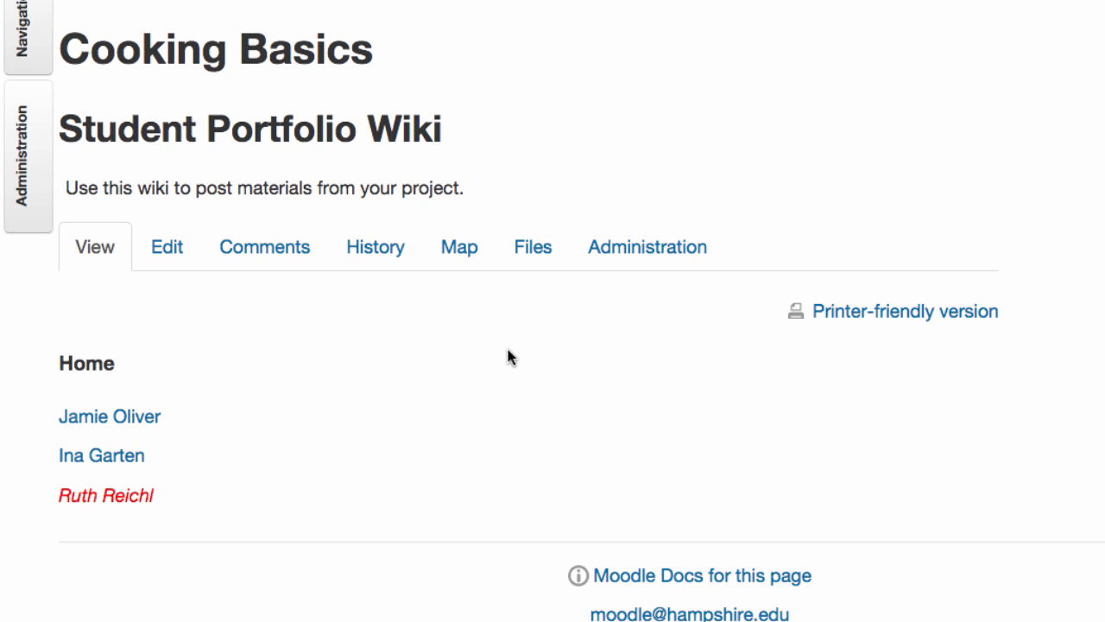
mouse_move(245, 380)
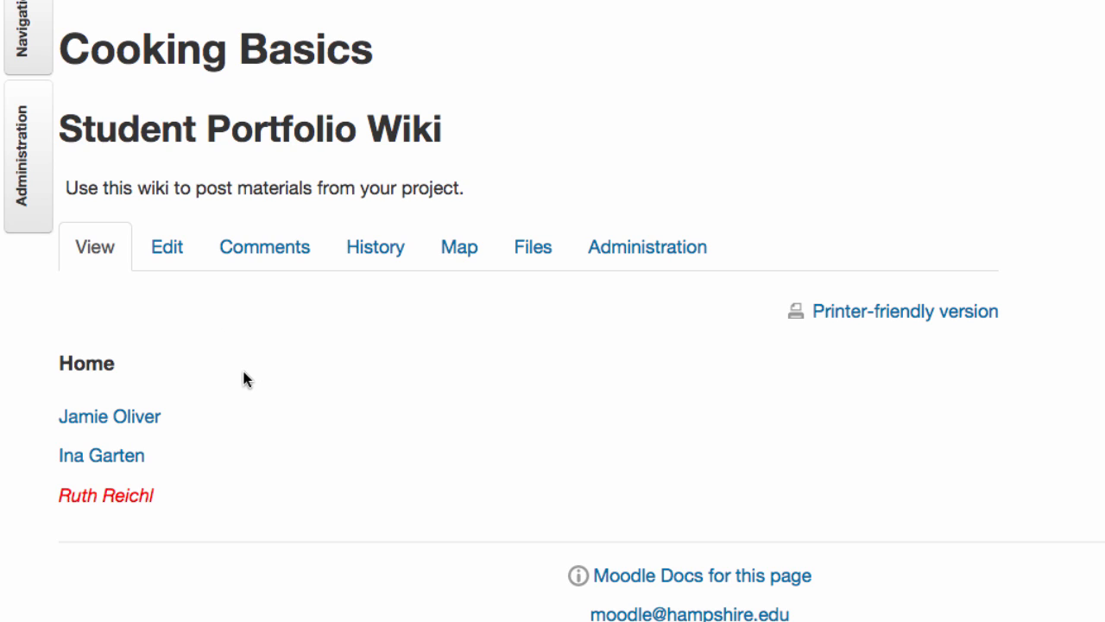
mouse_move(255, 389)
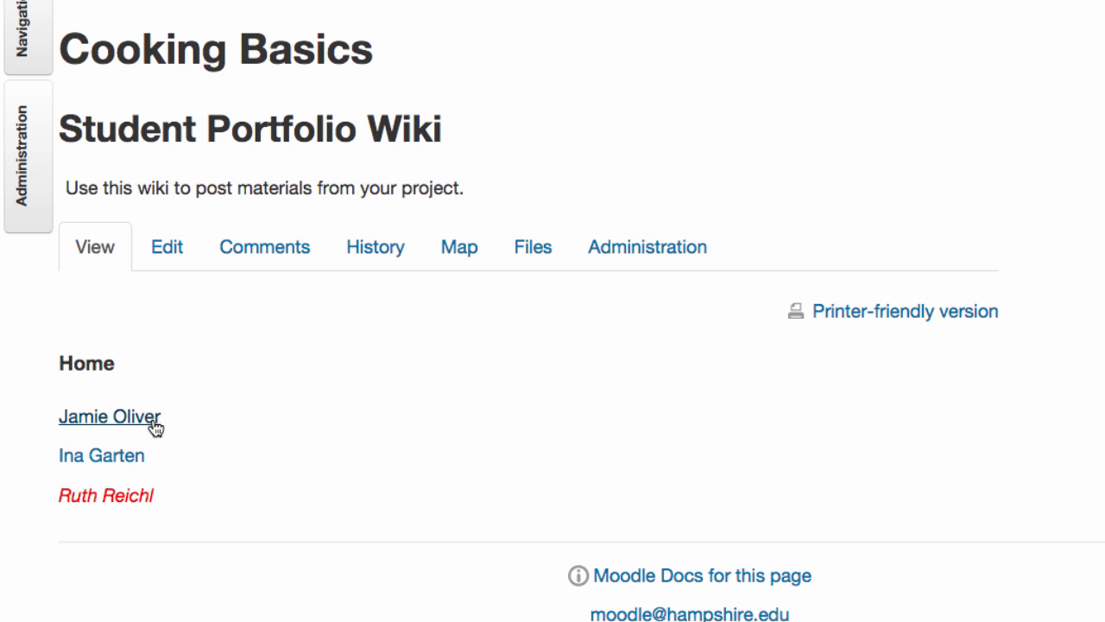
mouse_move(221, 489)
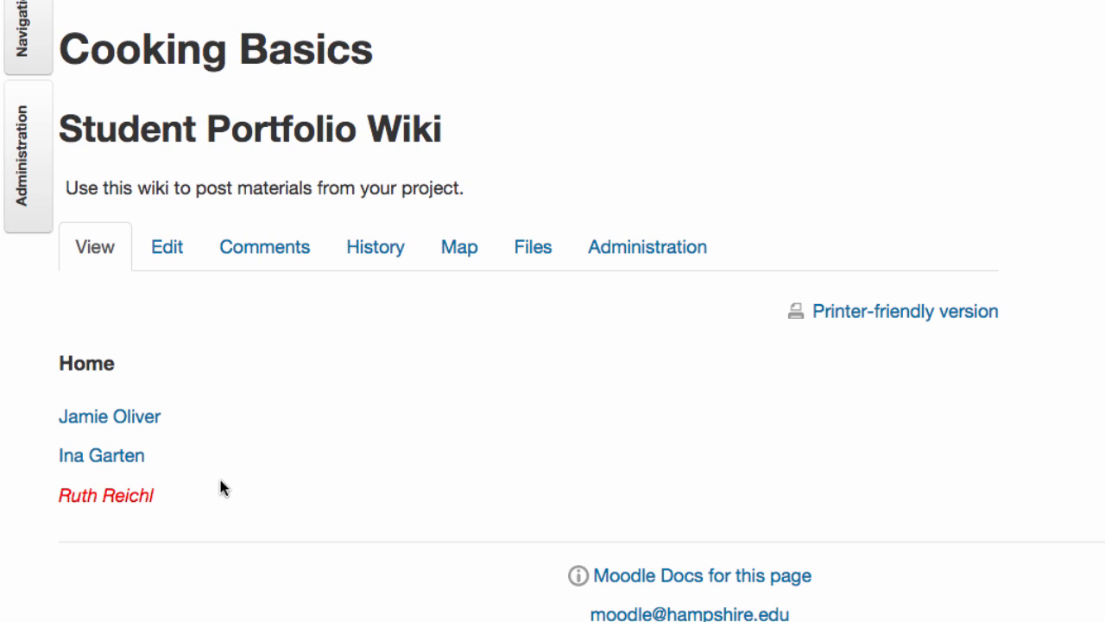
mouse_move(266, 441)
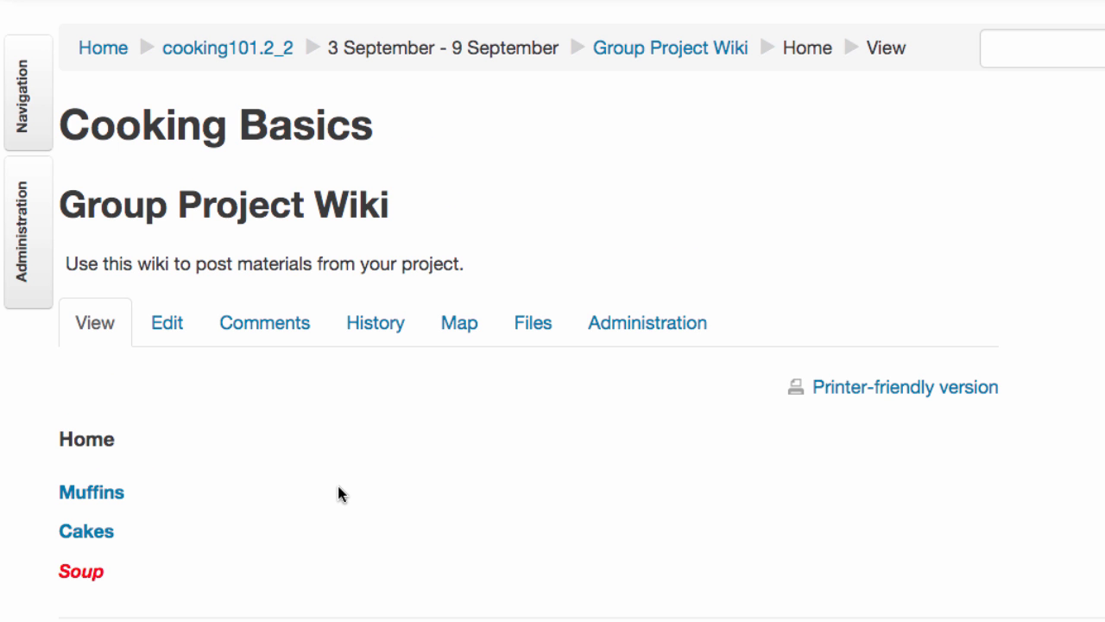
mouse_move(91, 492)
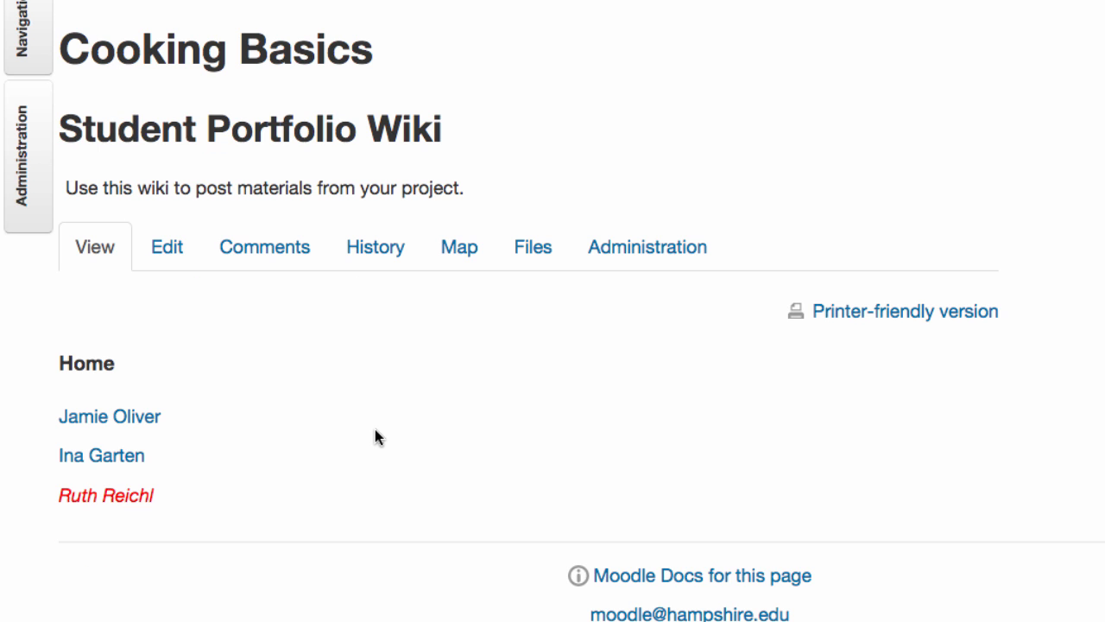
mouse_move(100, 456)
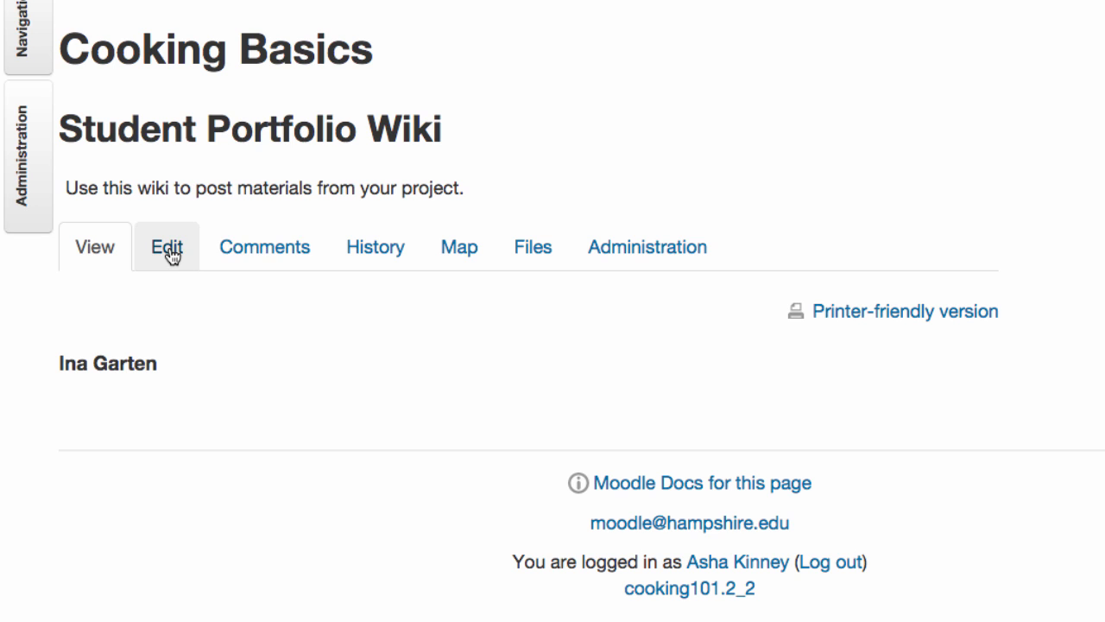
Create the Ruth Reichl page in HTML format with the text 'Welcome to my wiki page!' and save it
click(166, 247)
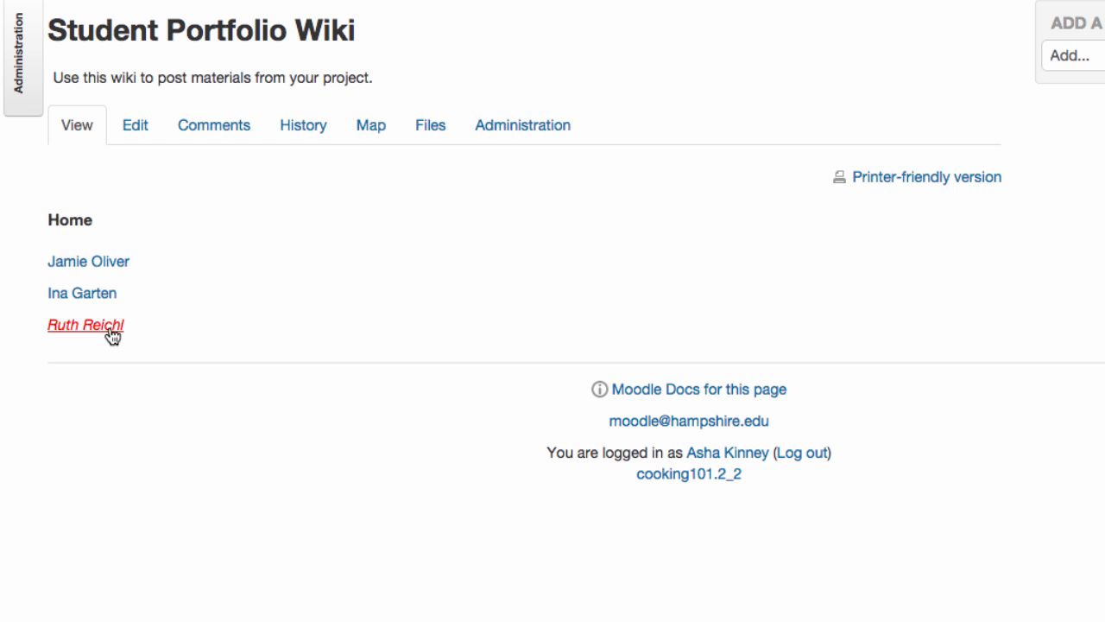
click(86, 325)
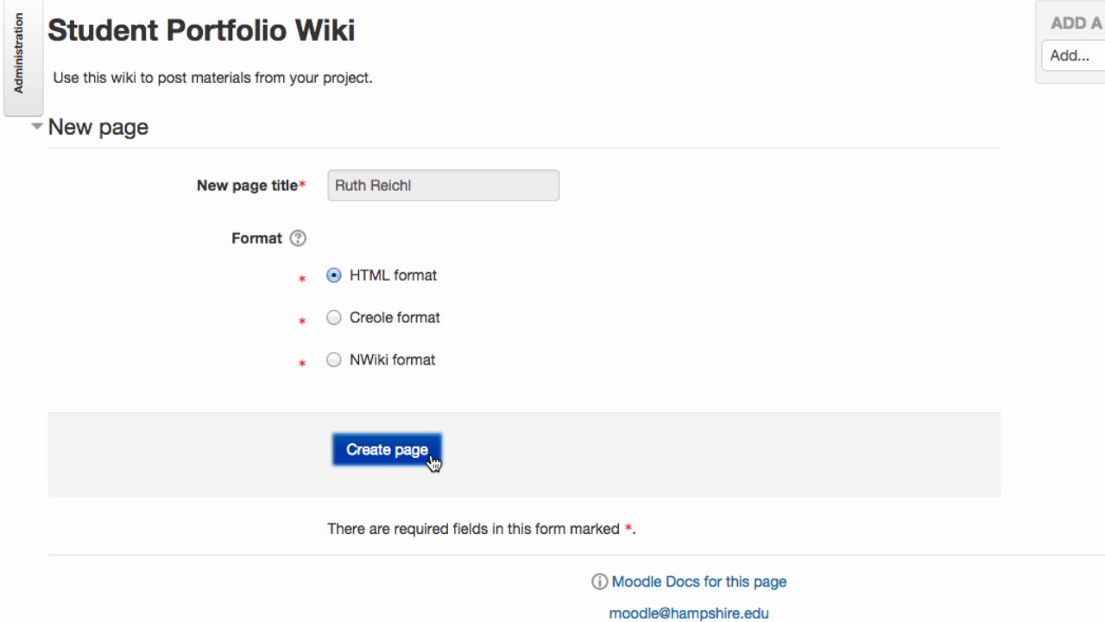
click(387, 449)
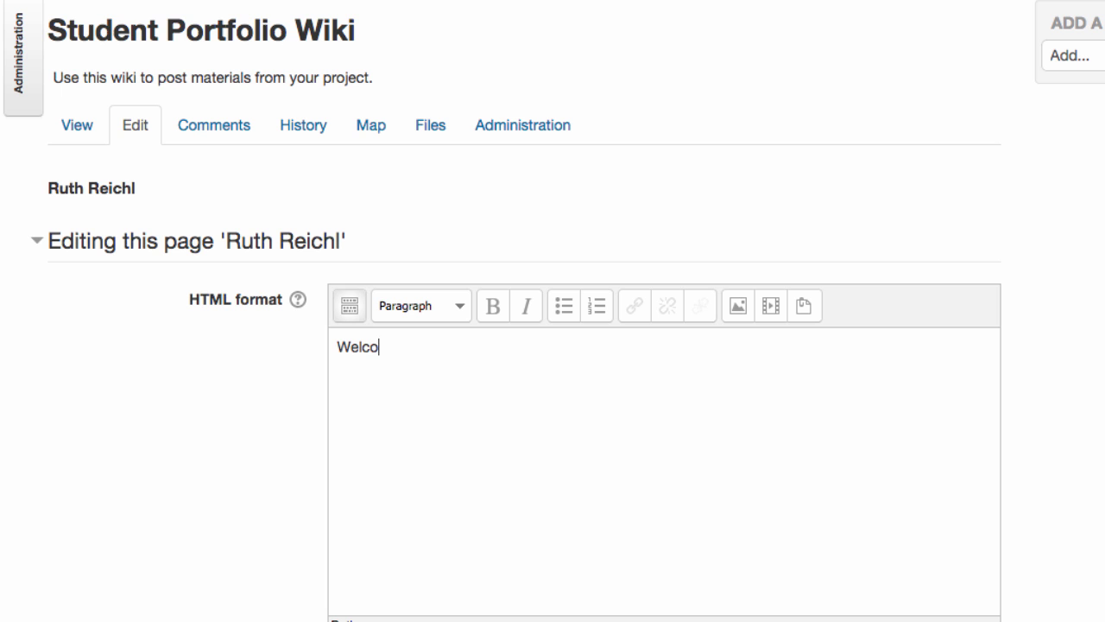
text(me to my wiki page!)
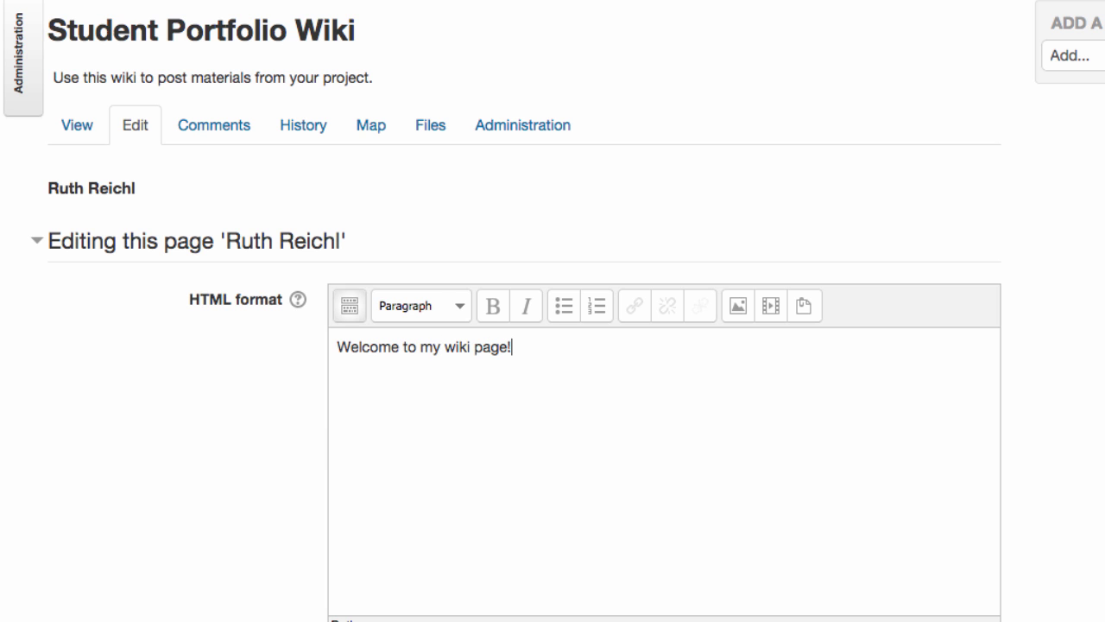
scroll(down, 3)
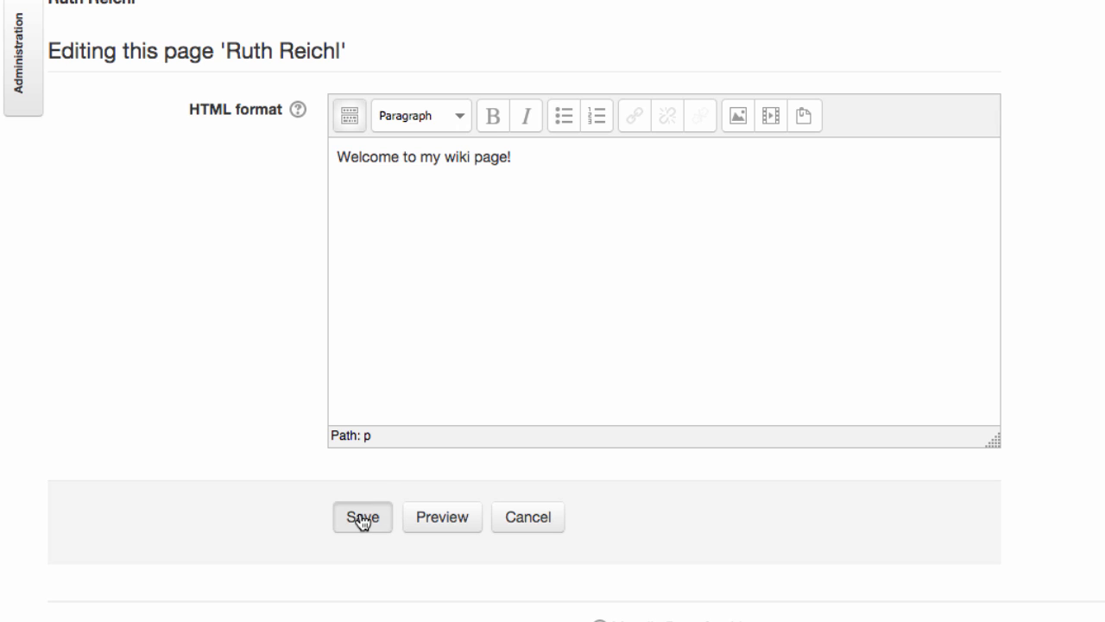
click(363, 518)
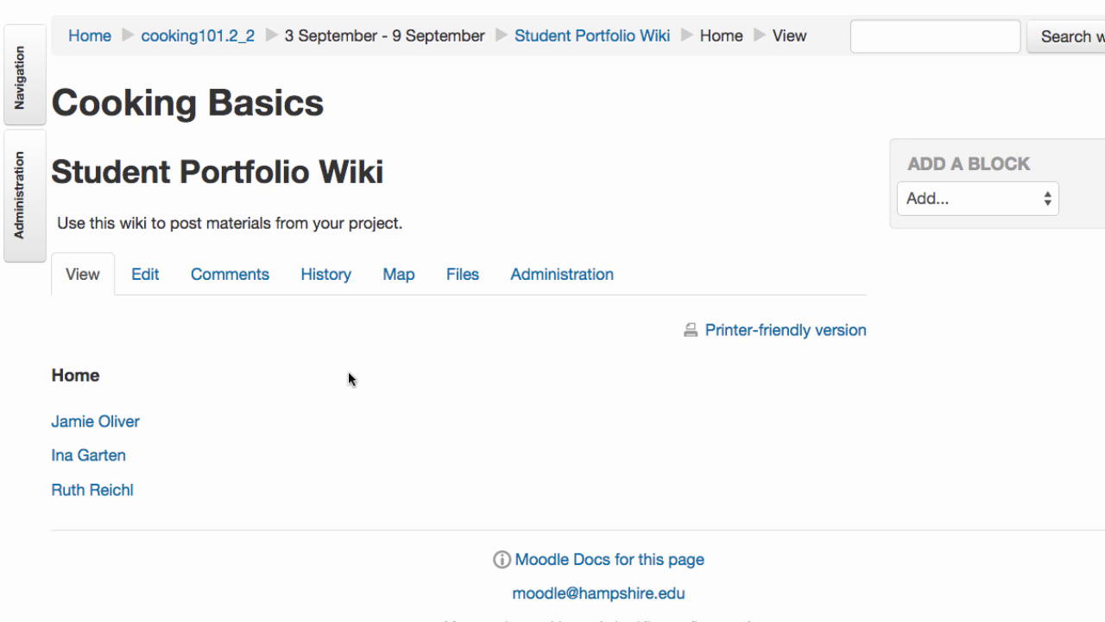
mouse_move(145, 273)
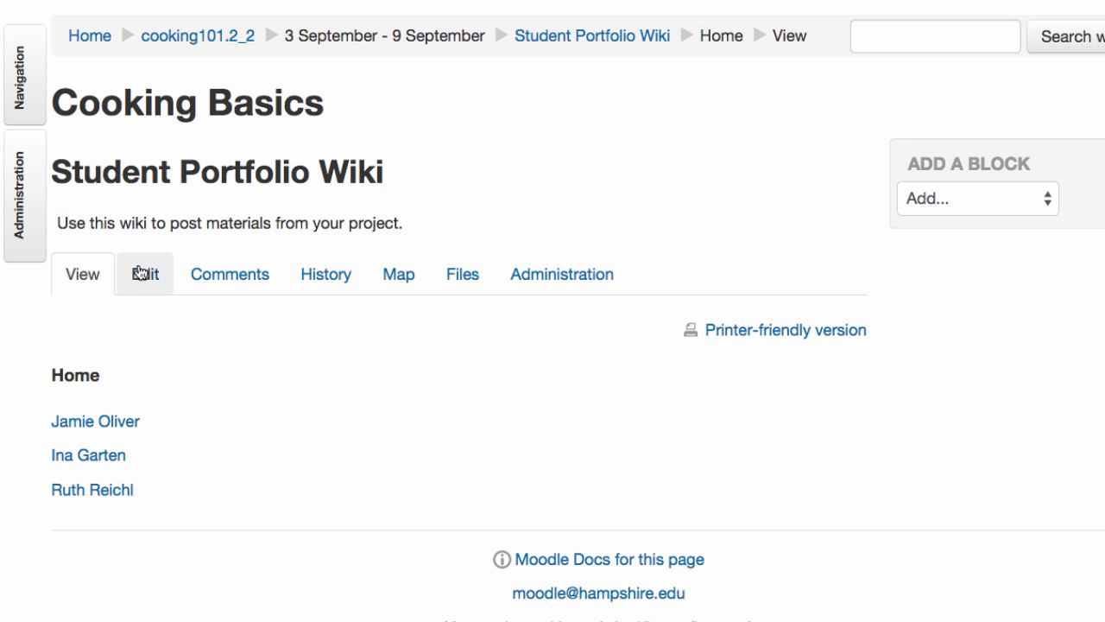
Add a [[Nigella Lawson]] link to the wiki Home page and save it
click(145, 273)
text([[Nigella Lawson)
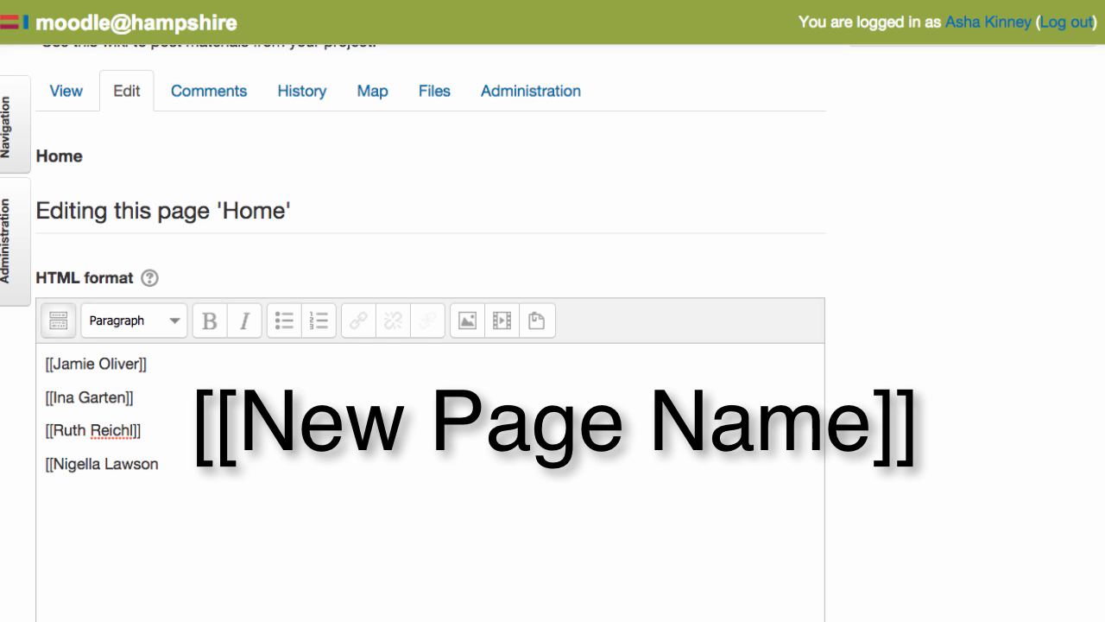
text(]])
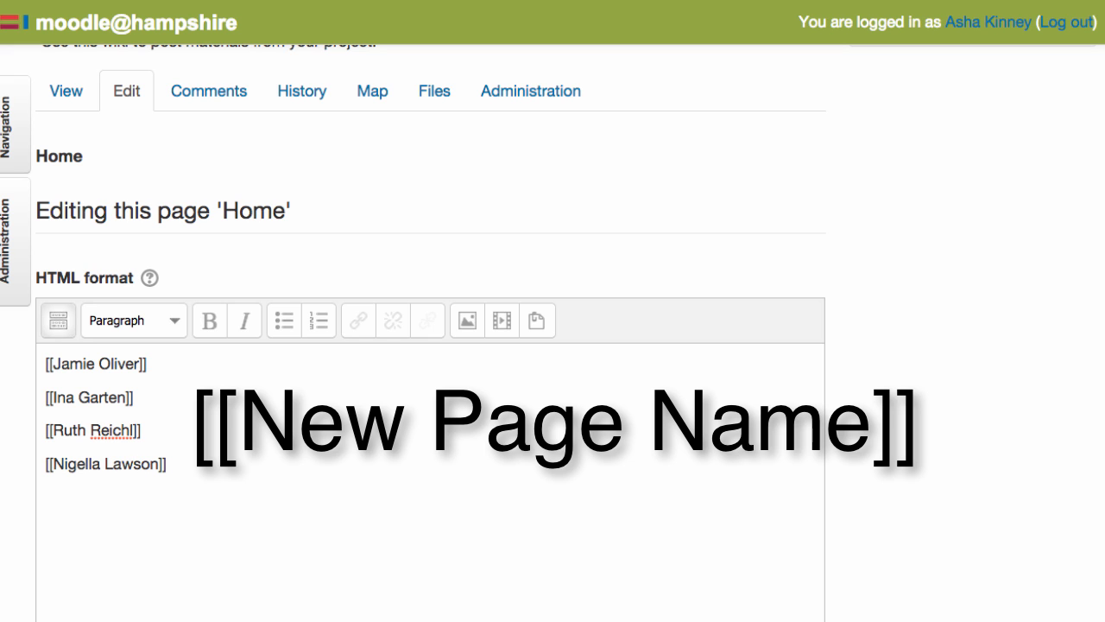
scroll(down, 3)
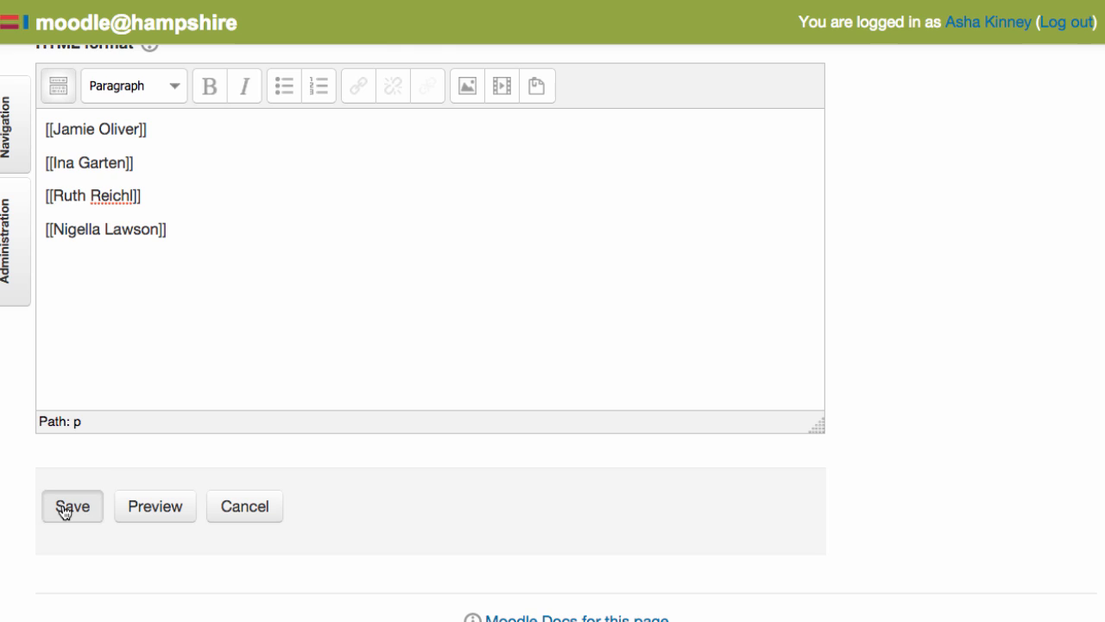
click(73, 506)
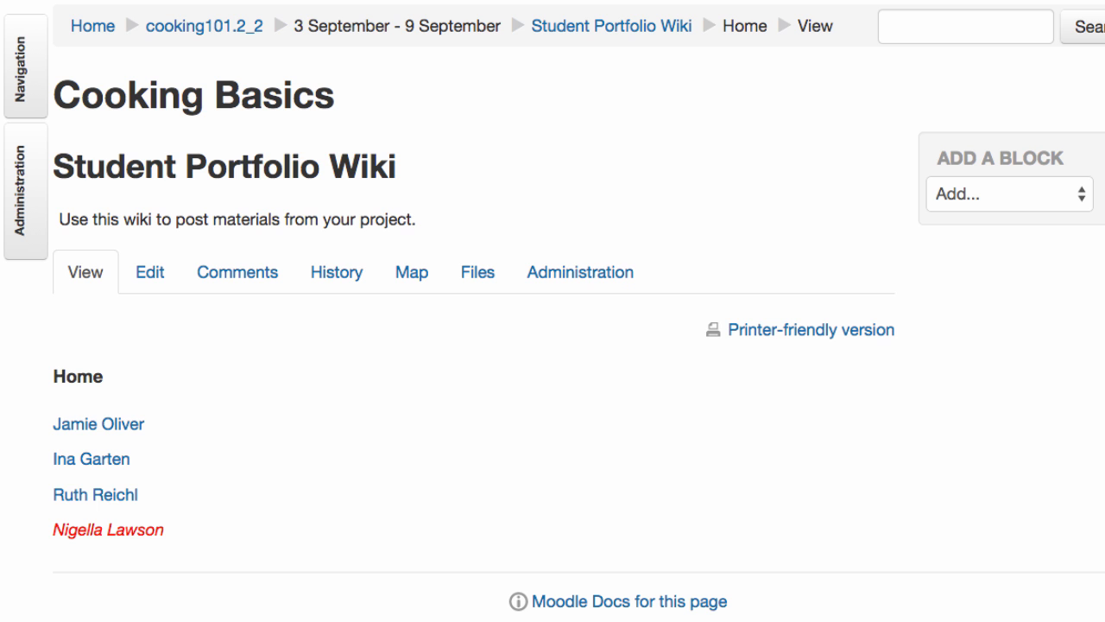
mouse_move(179, 544)
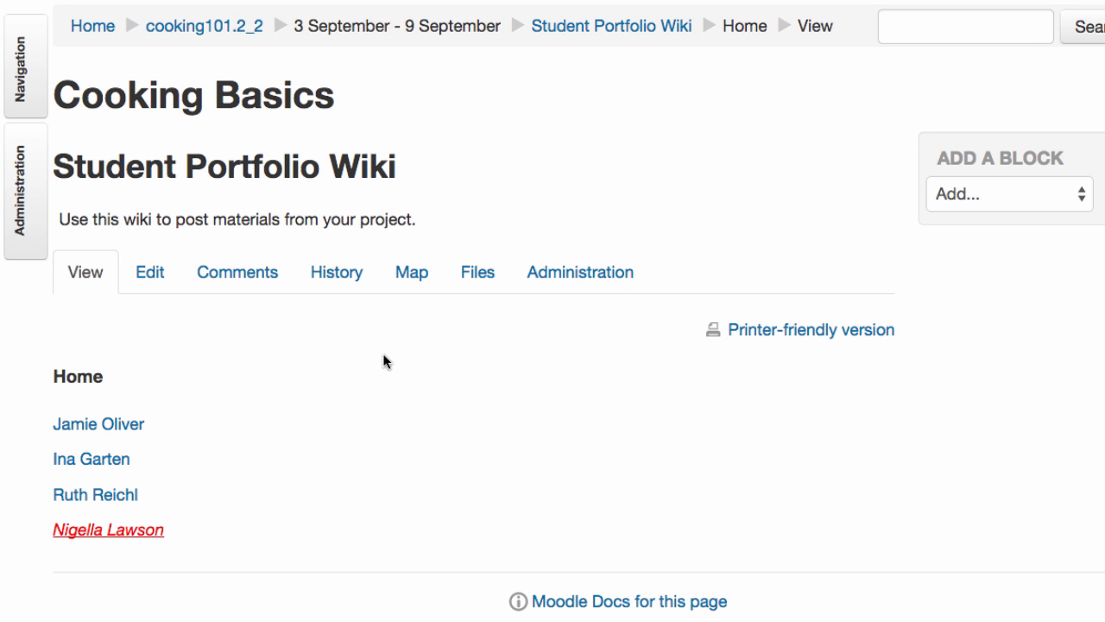
Create the Nigella Lawson page in HTML format and enter 'Welcome to my page!' on its own line
click(108, 528)
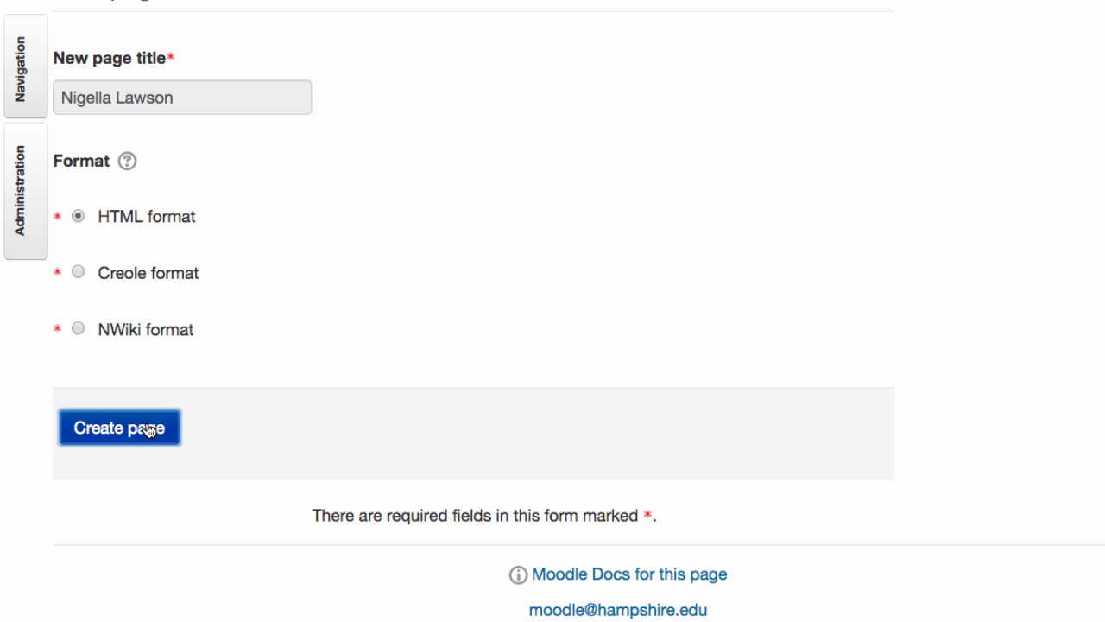
click(119, 428)
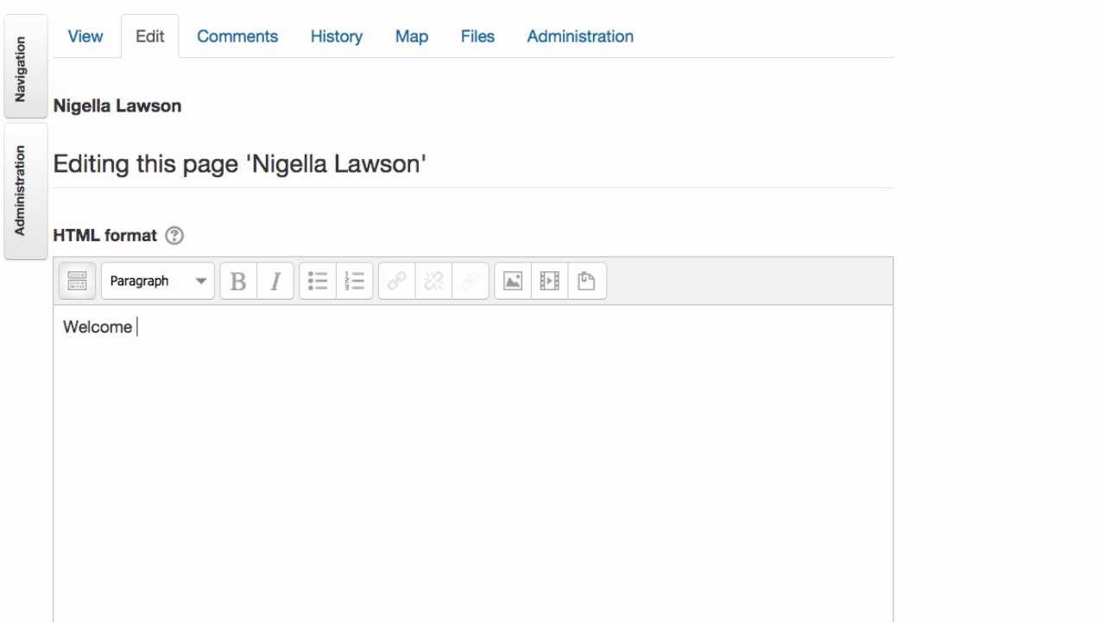
text(to my page!)
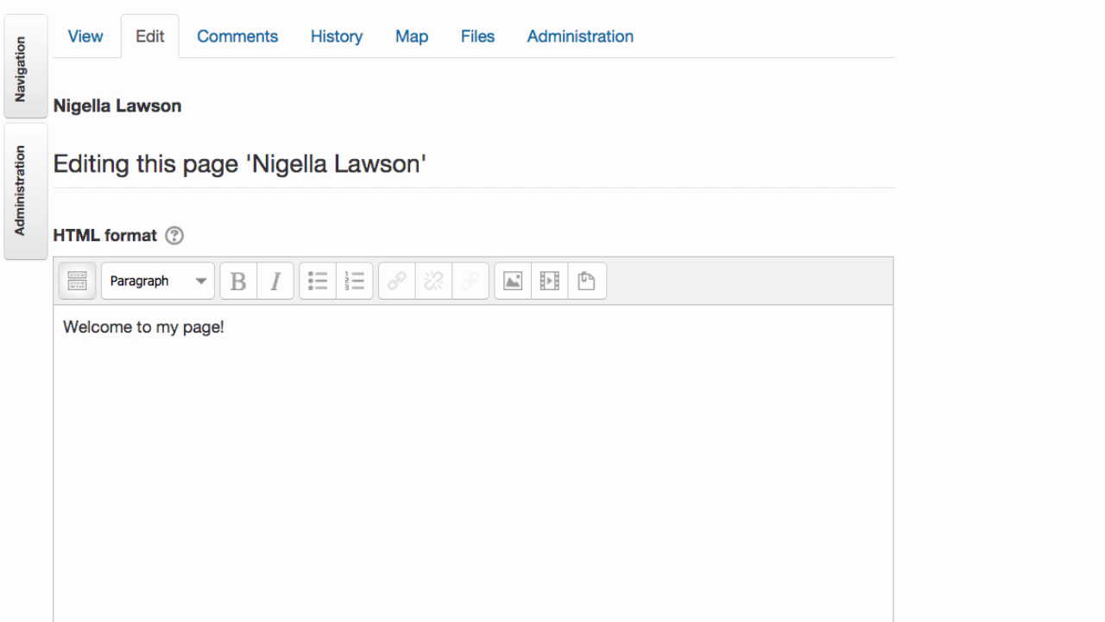
scroll(down, 3)
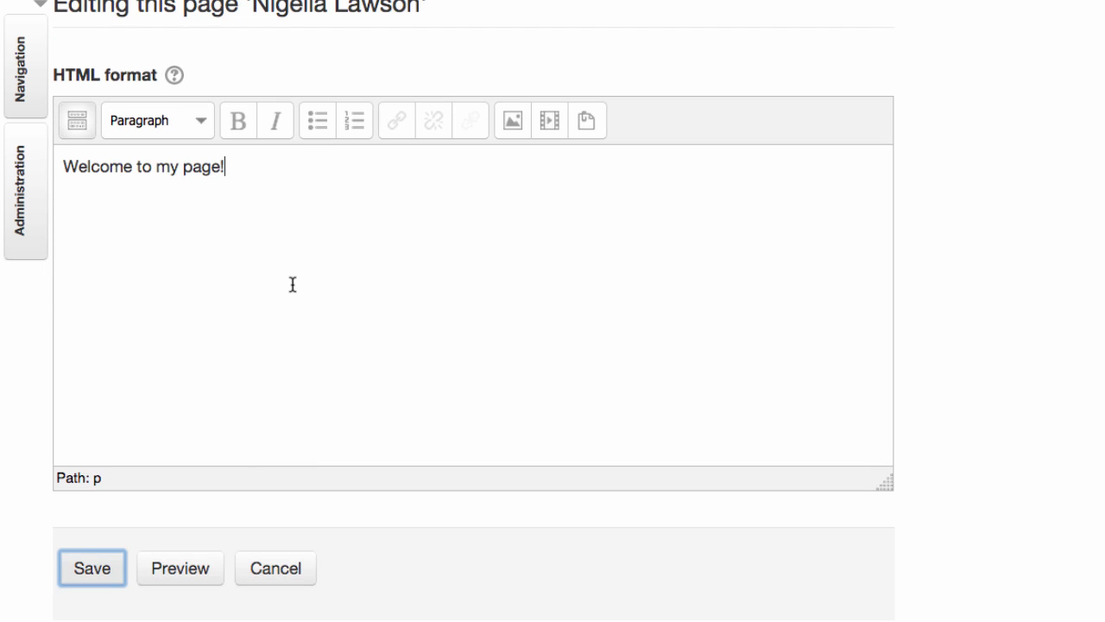
key(Return)
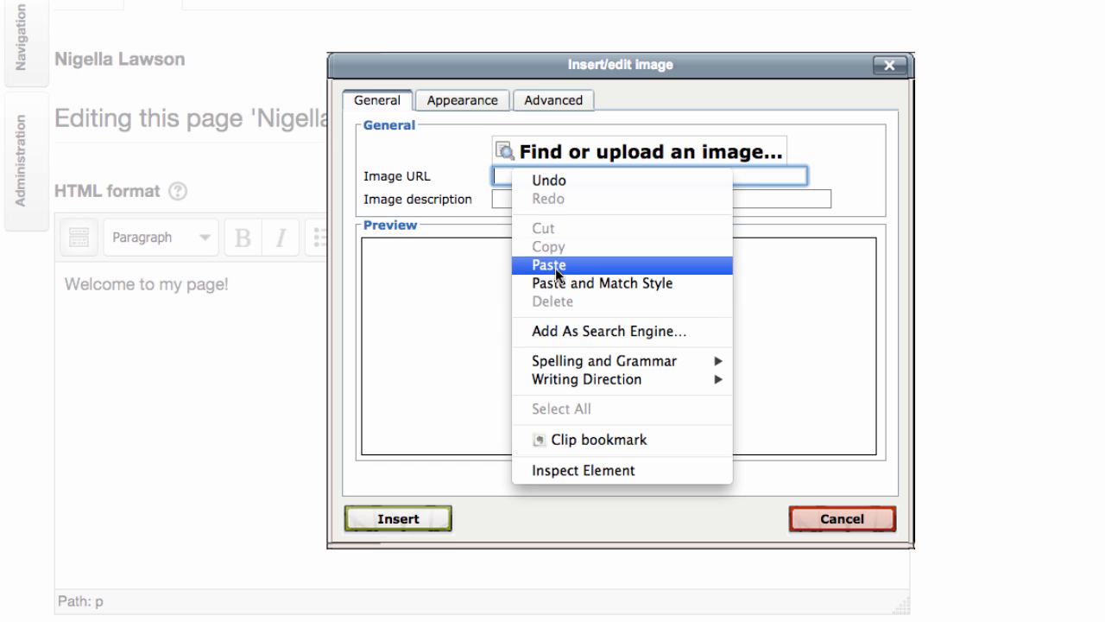
Insert a Nigella Lawson photo by pasted URL, then browse image sources including Google Drive and close the file picker
click(549, 265)
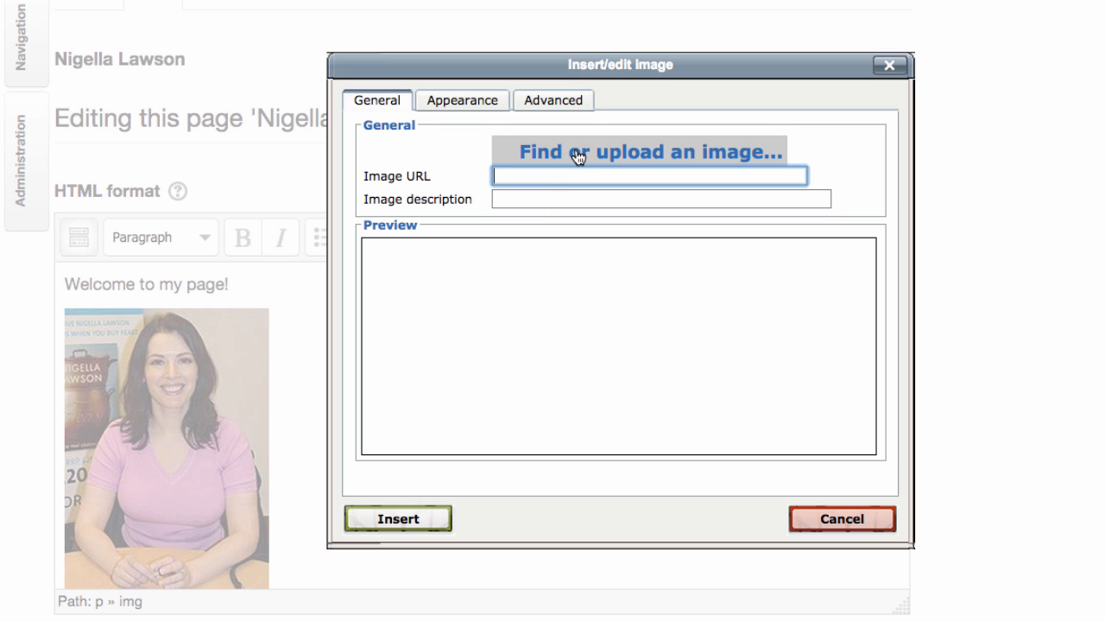
click(650, 152)
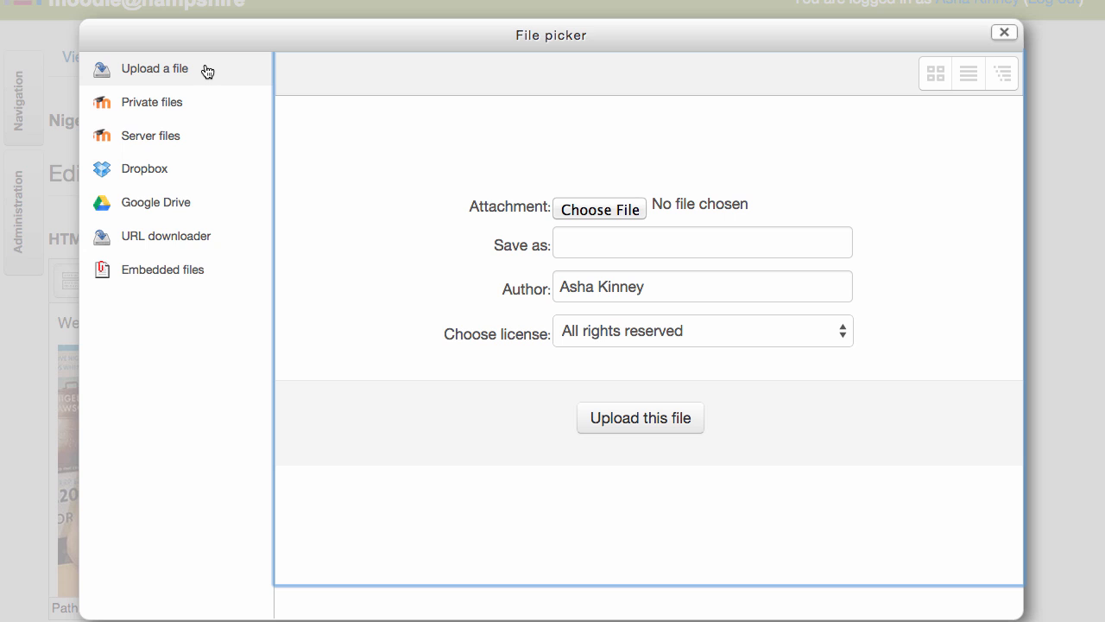
mouse_move(142, 181)
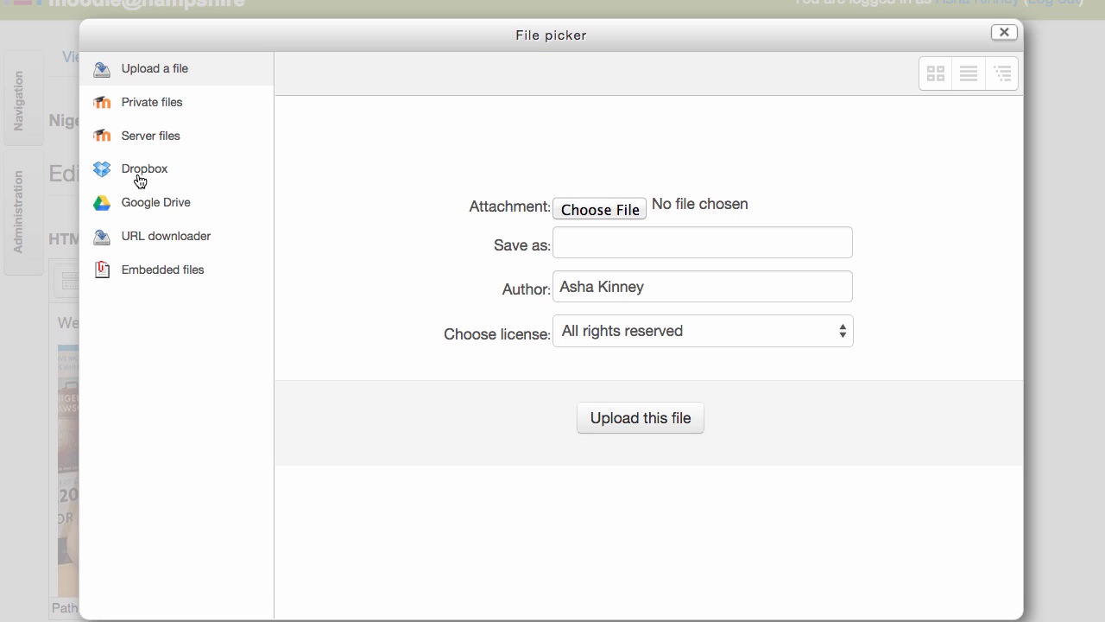
click(156, 202)
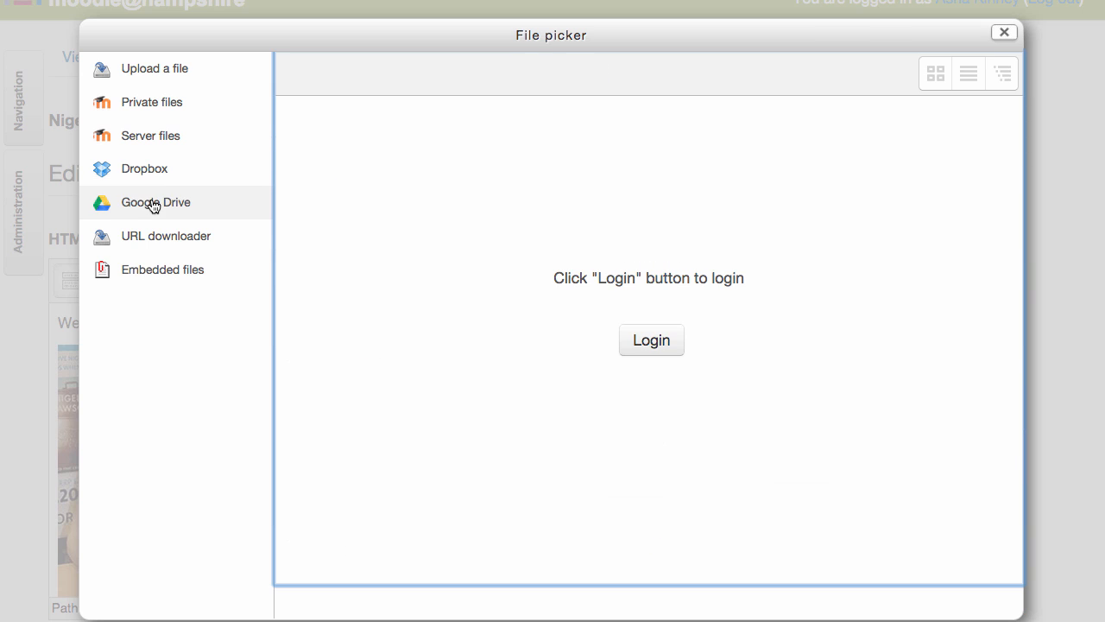
mouse_move(815, 119)
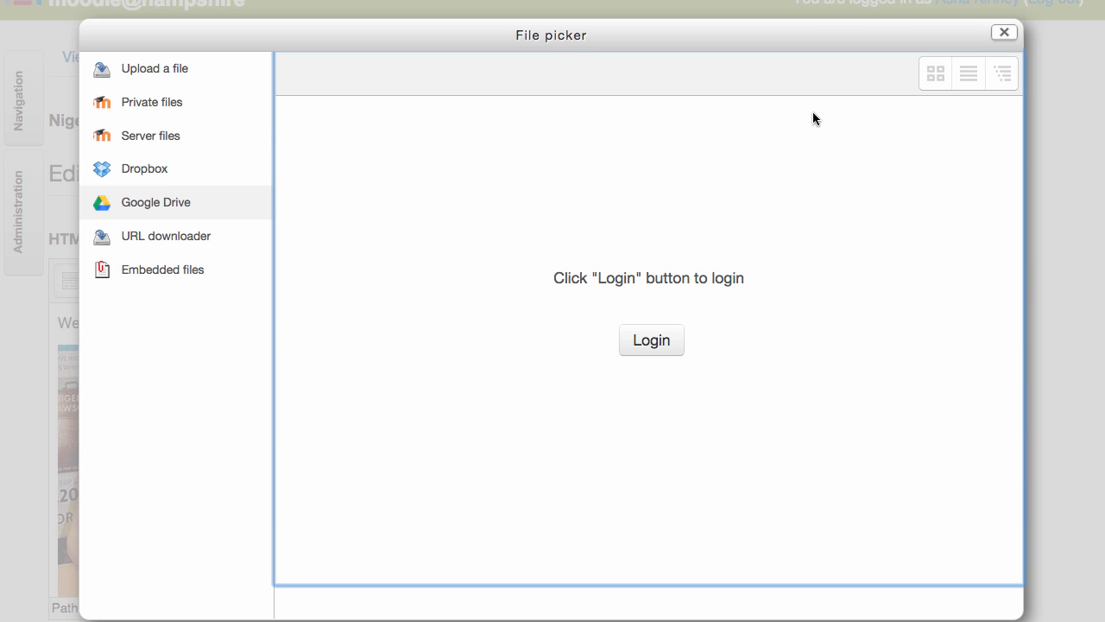
mouse_move(1003, 35)
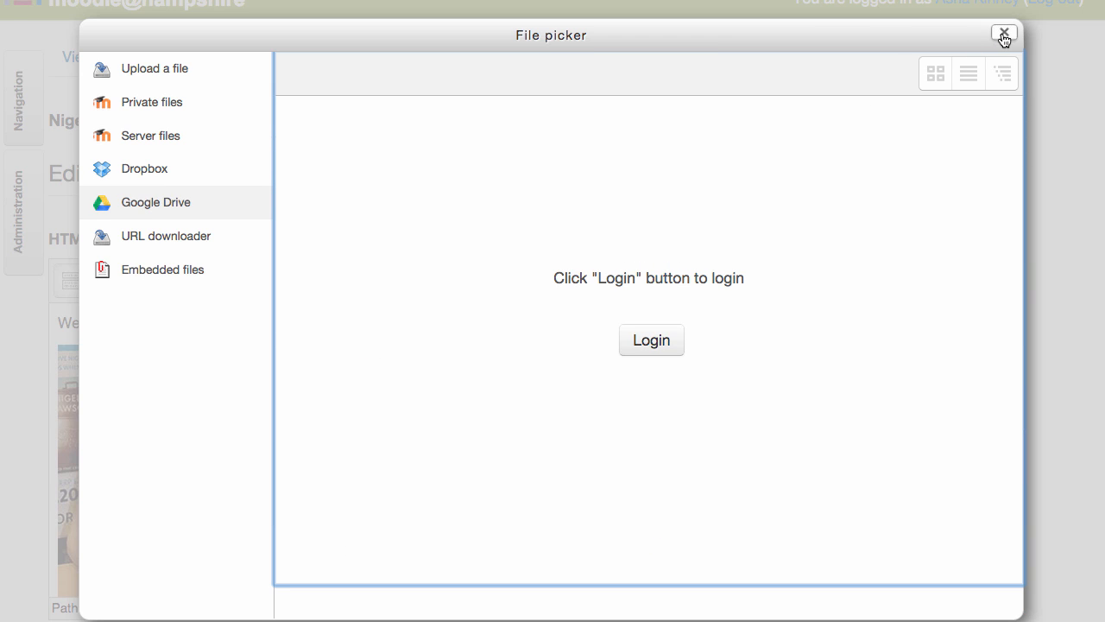
click(1004, 35)
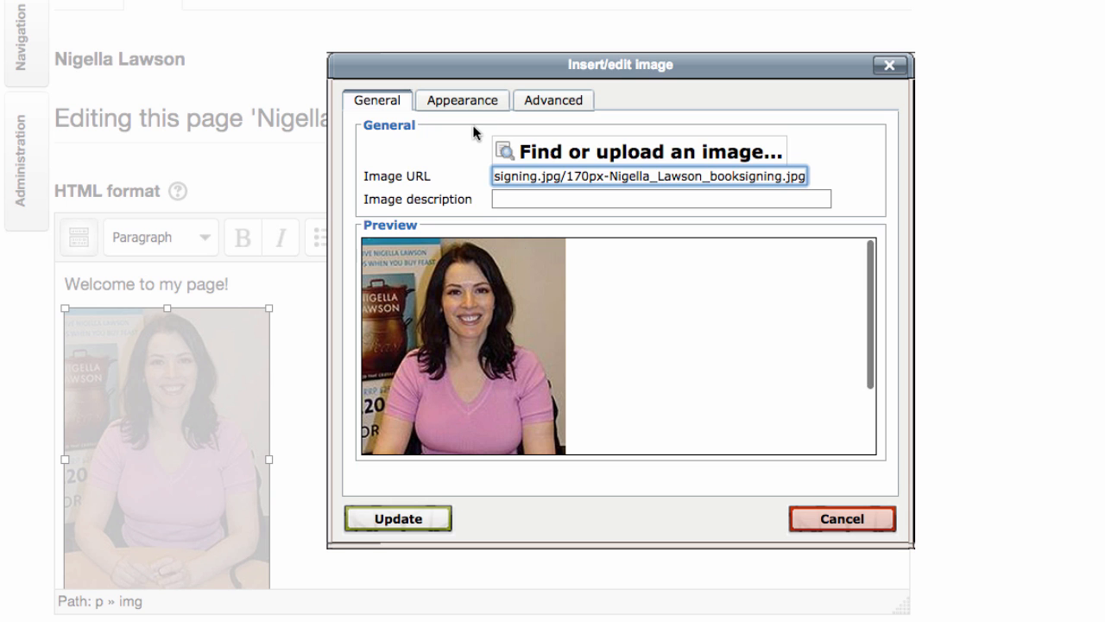
Check the photo's 170 × 252 px dimensions in Appearance settings and apply them
click(463, 100)
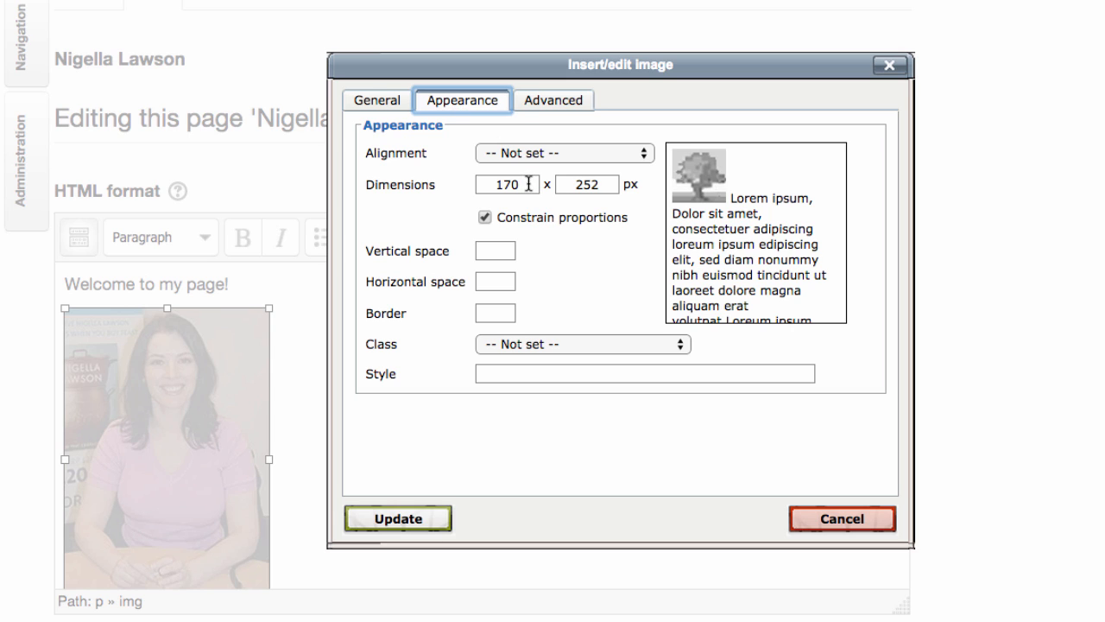
click(508, 183)
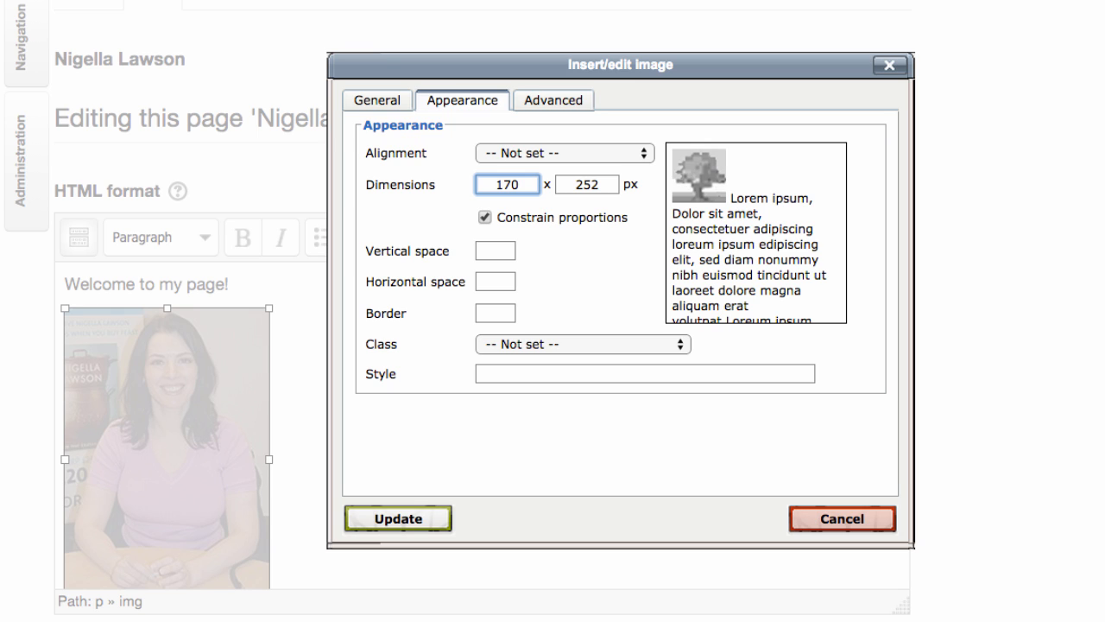
click(843, 518)
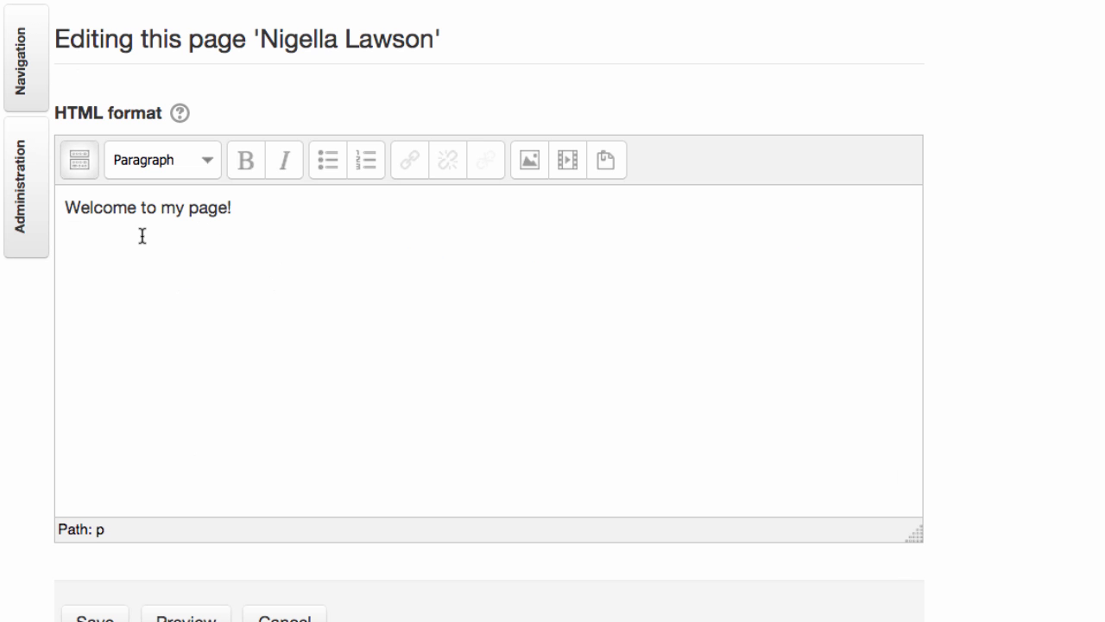
text(http://youtu.be/X04FiZjr970)
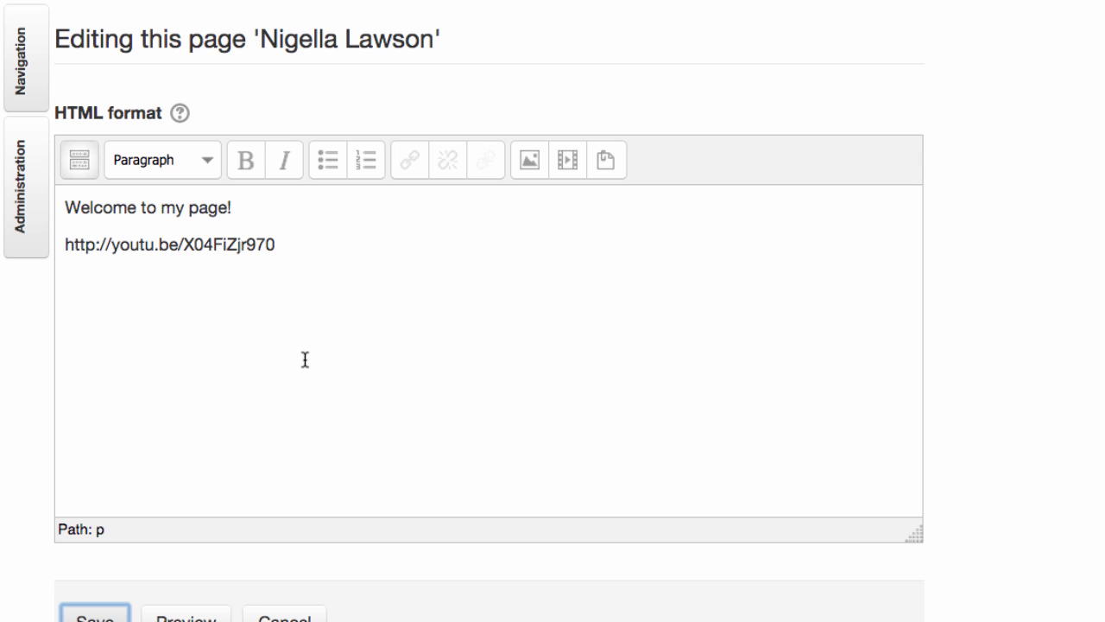
click(93, 618)
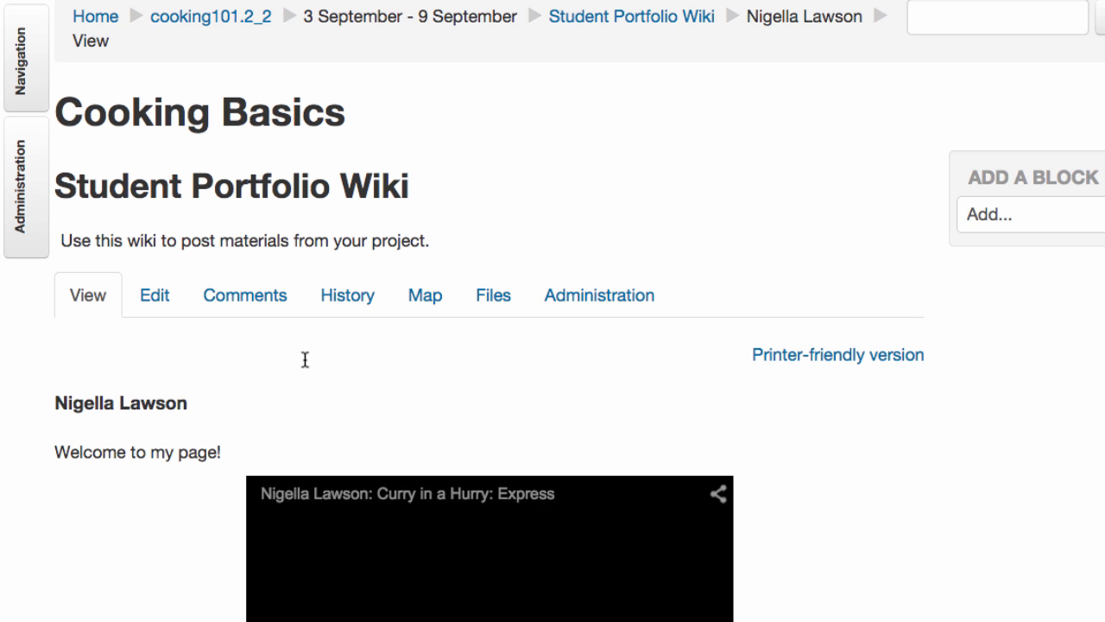
click(154, 293)
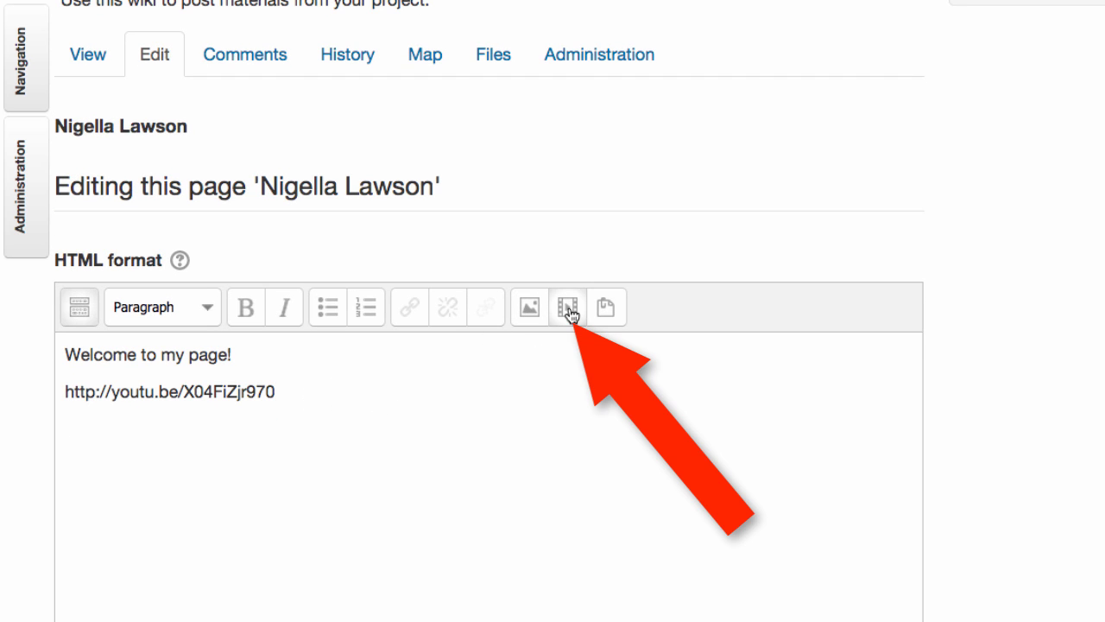
Review the Insert media options for the video, then return the page to edit mode
click(567, 307)
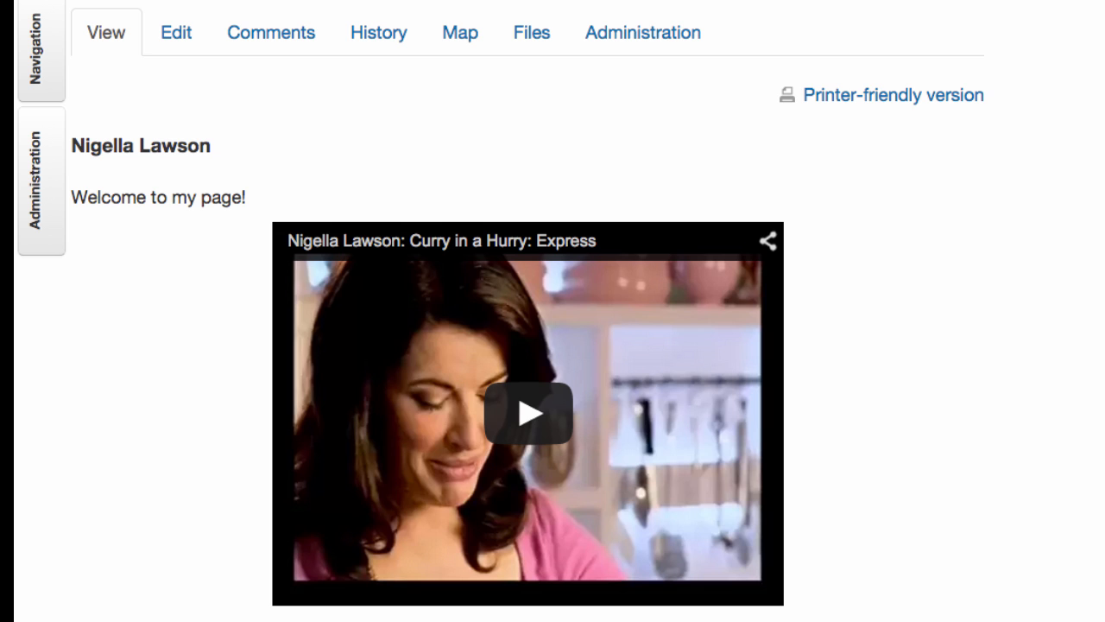
click(176, 31)
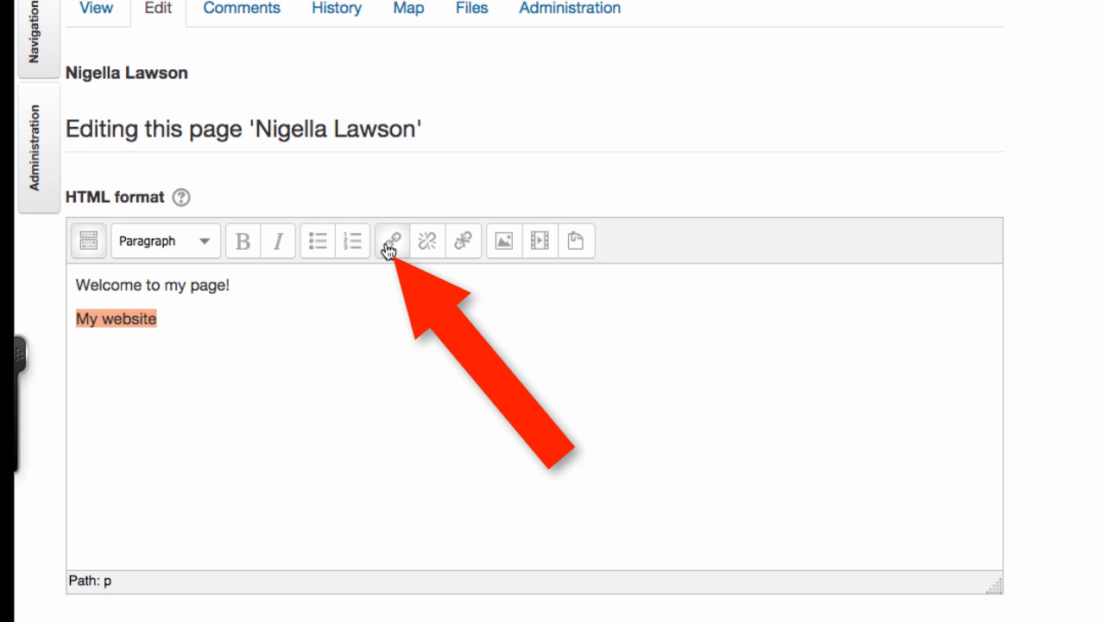
click(391, 240)
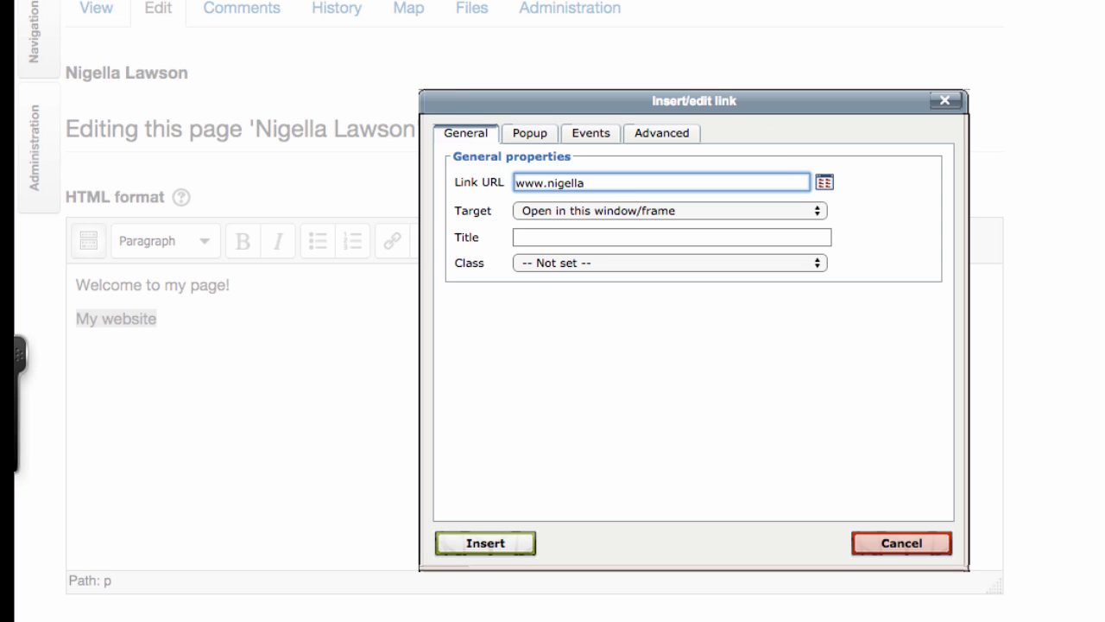
text(lawson.com)
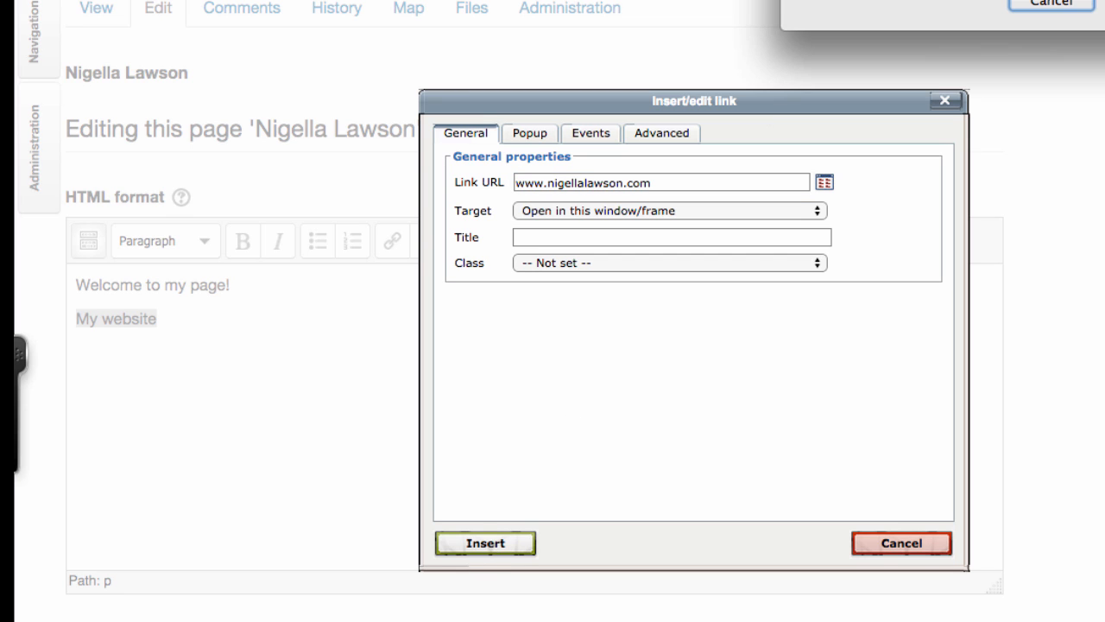
click(485, 543)
text(My recipes)
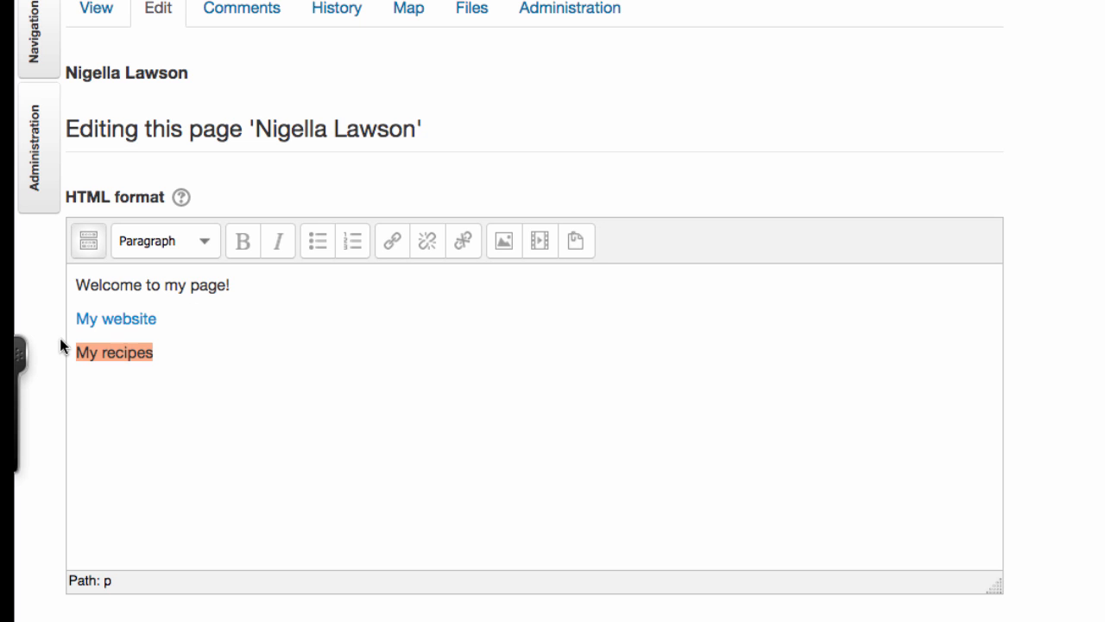
click(391, 240)
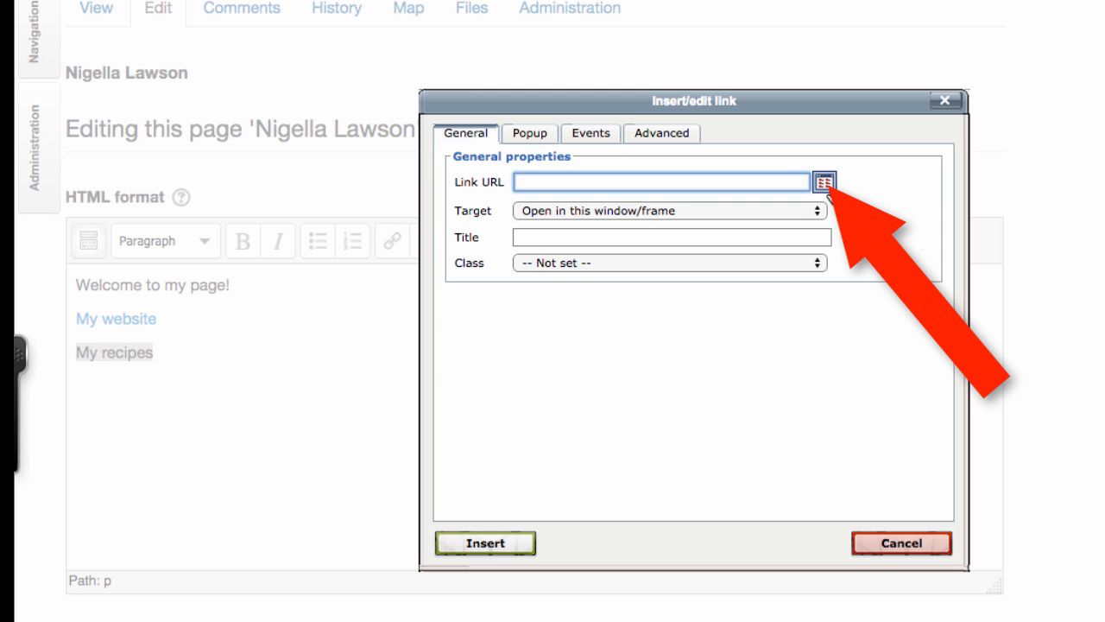
click(825, 181)
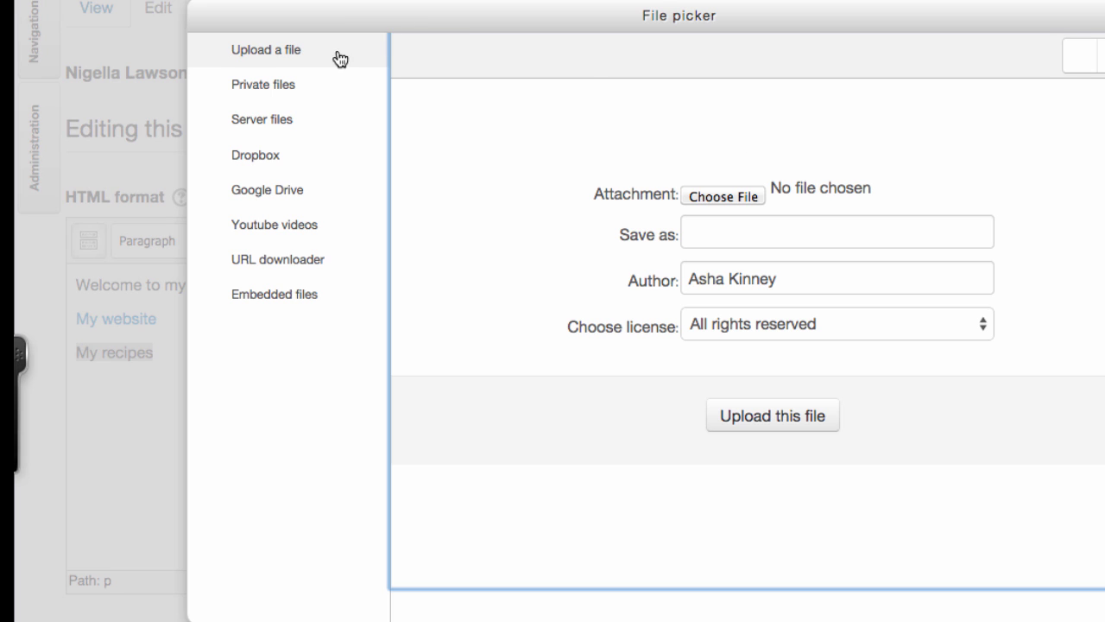